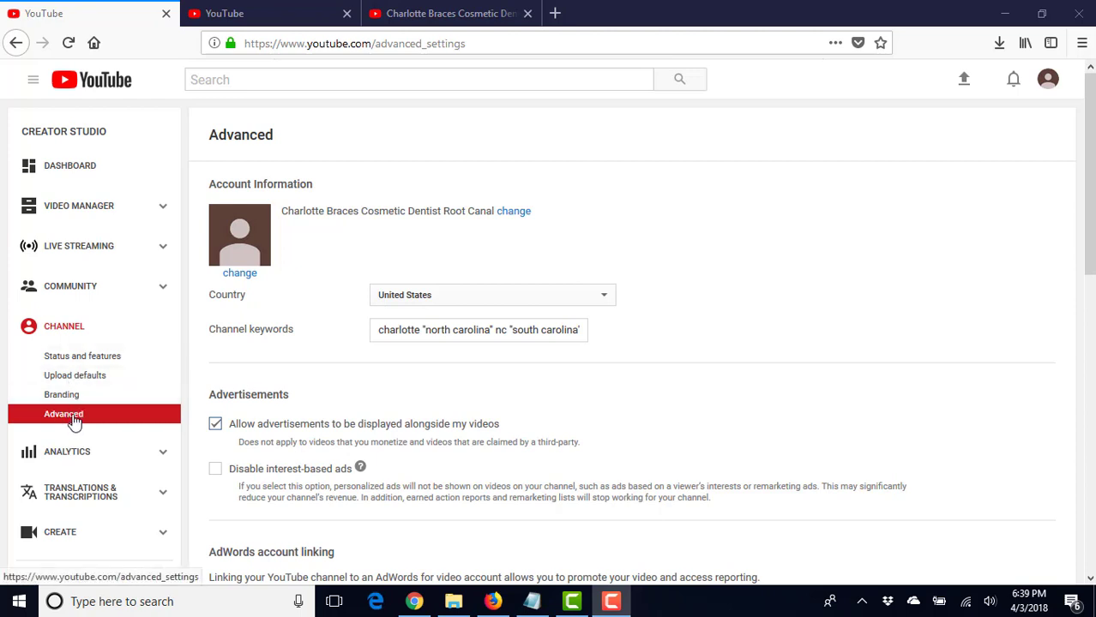
Step: Navigate from the channel's Branding settings to the Upload defaults page
{"action": "left_click", "coordinate": [62, 394]}
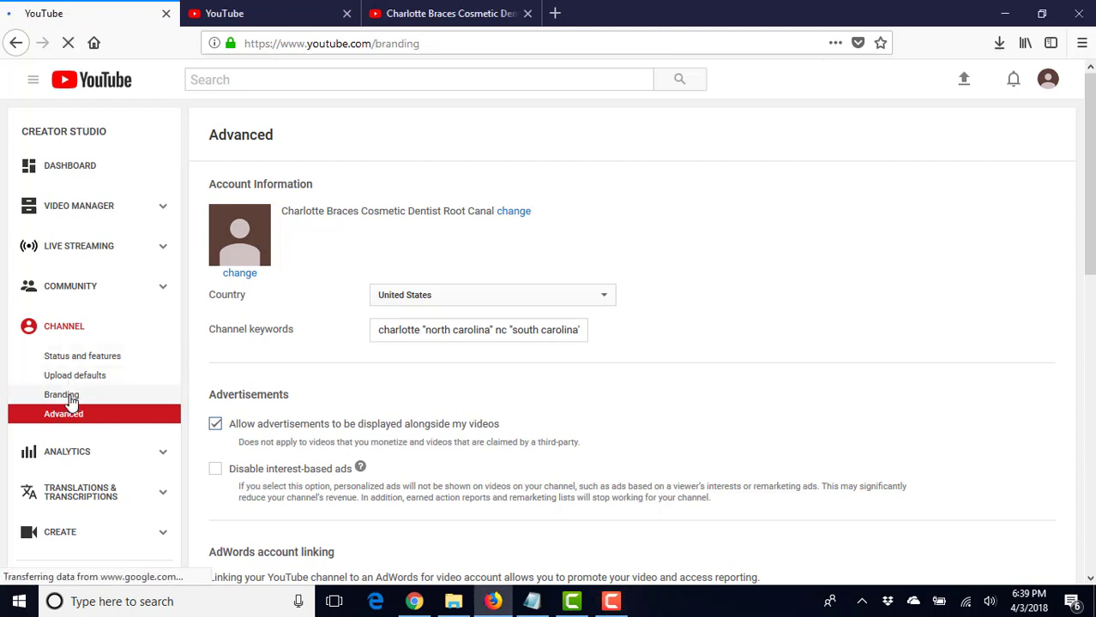
{"action": "left_click", "coordinate": [62, 395]}
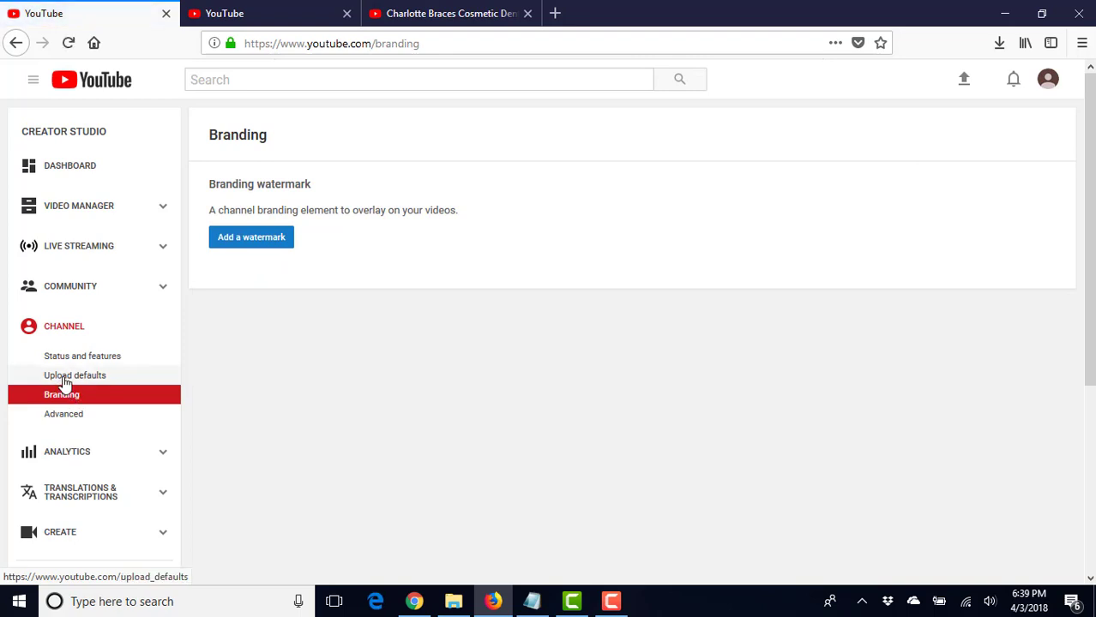
{"action": "left_click", "coordinate": [76, 373]}
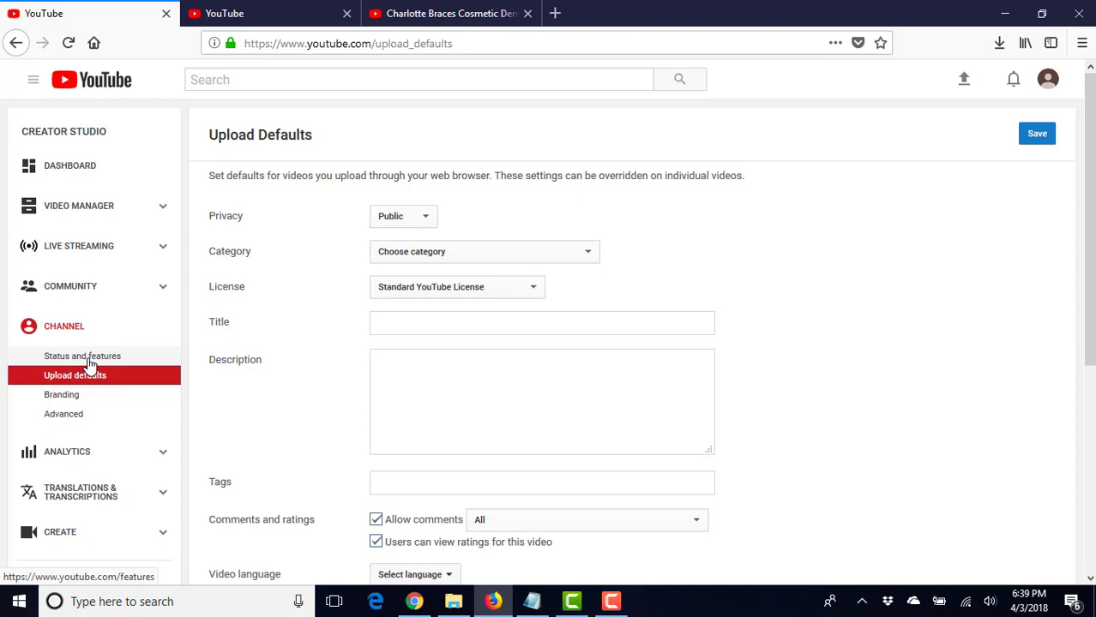
Step: Enable live streaming from the channel's Status and features page
{"action": "left_click", "coordinate": [82, 355]}
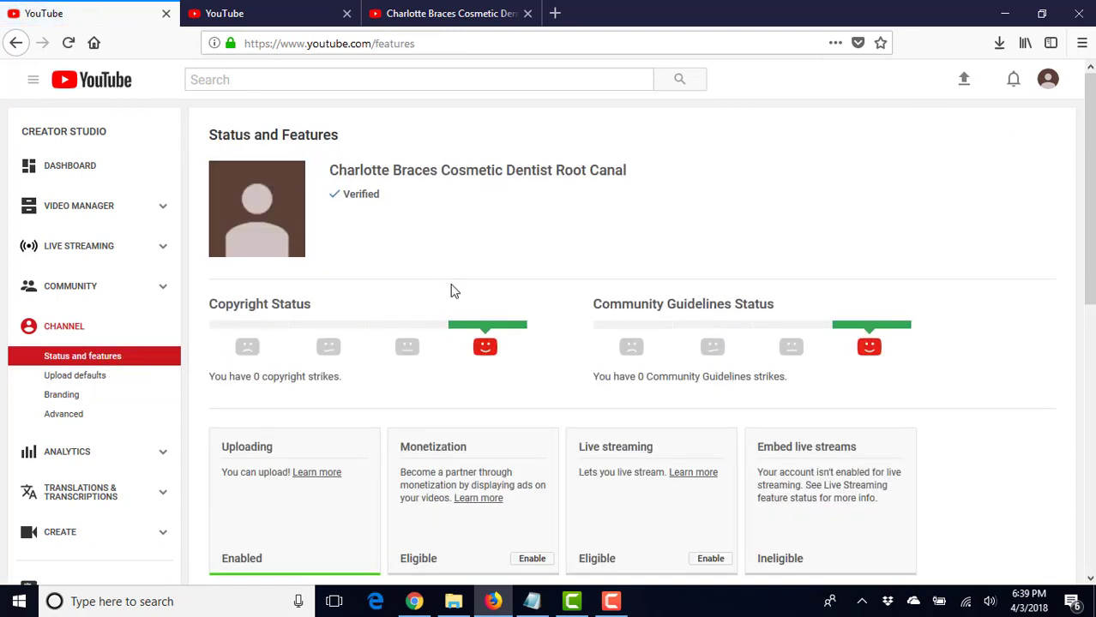
{"action": "scroll", "scroll_direction": "down", "scroll_amount": 3}
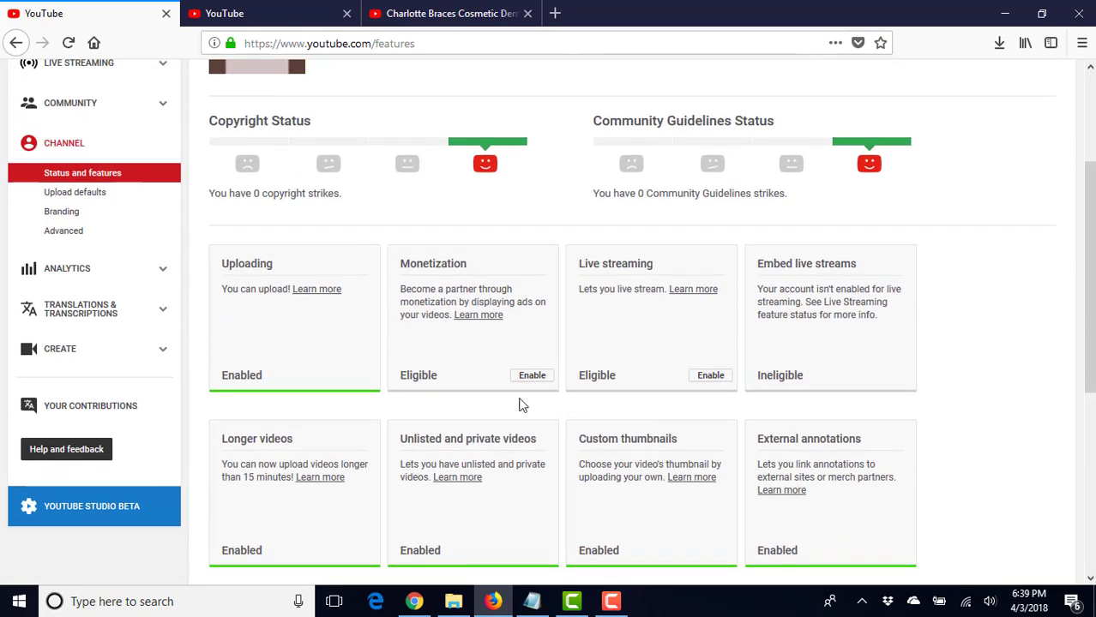
{"action": "mouse_move", "coordinate": [699, 391]}
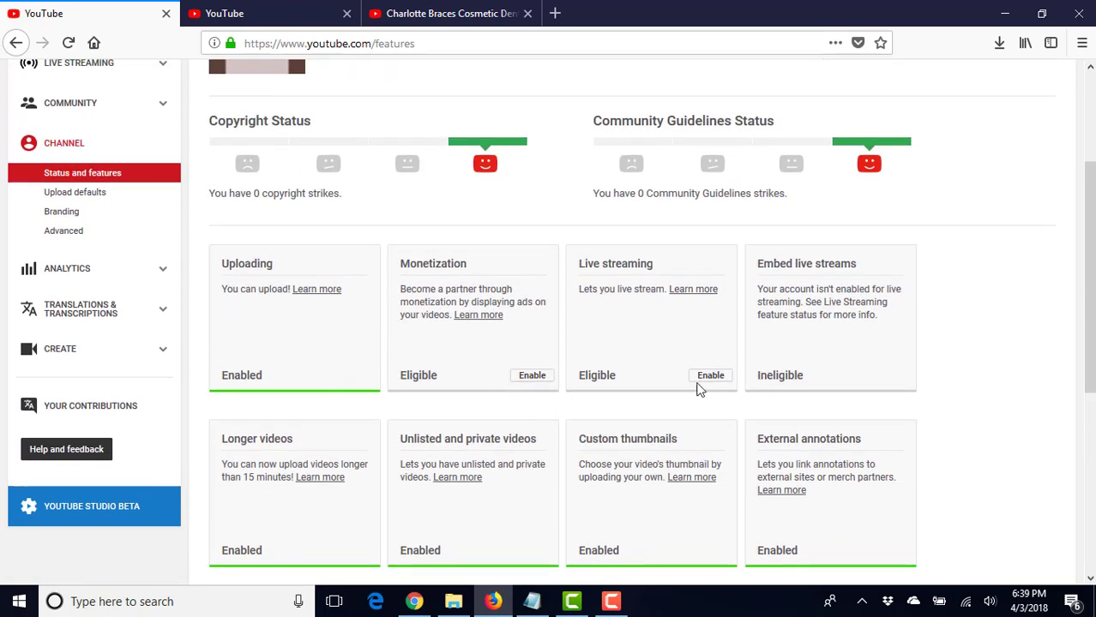
{"action": "mouse_move", "coordinate": [710, 375]}
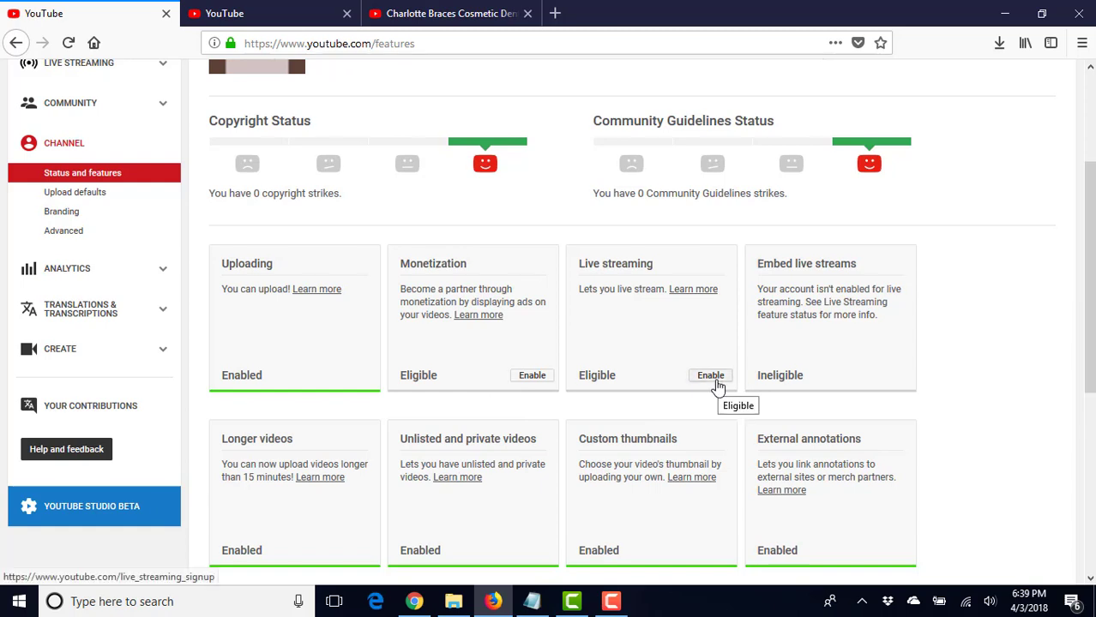
{"action": "left_click", "coordinate": [710, 374]}
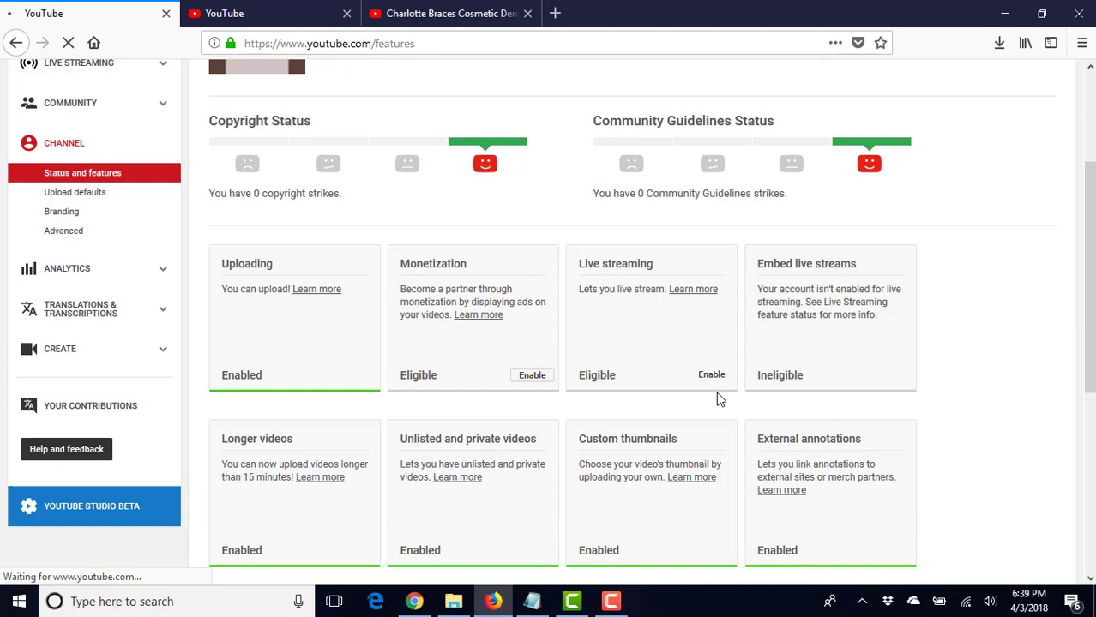
{"action": "left_click", "coordinate": [710, 374]}
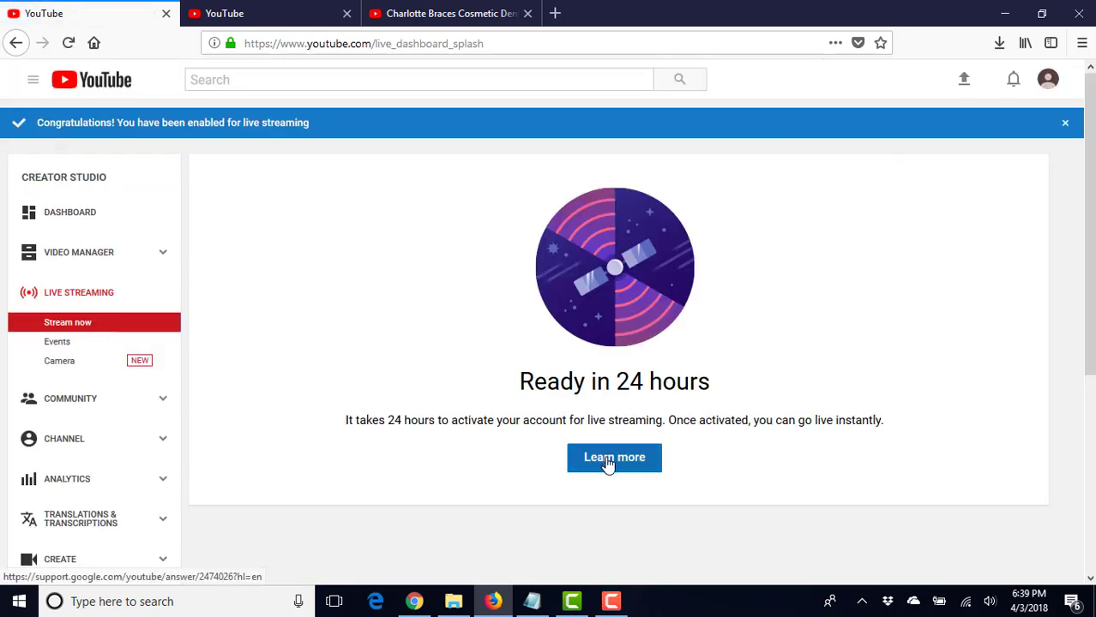
{"action": "mouse_move", "coordinate": [92, 422]}
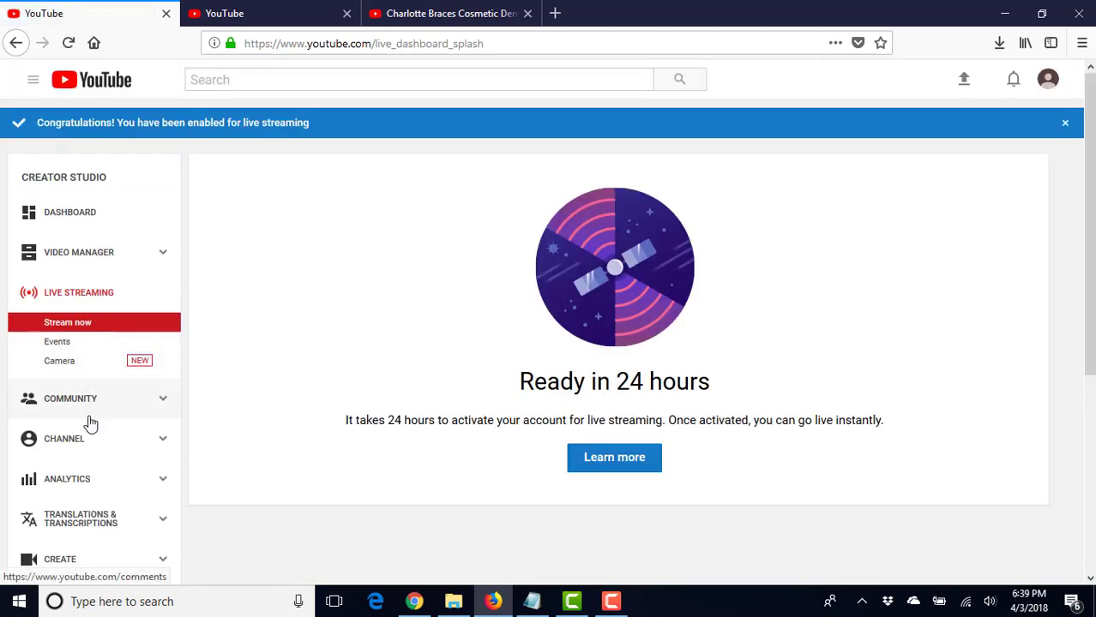
{"action": "mouse_move", "coordinate": [72, 405]}
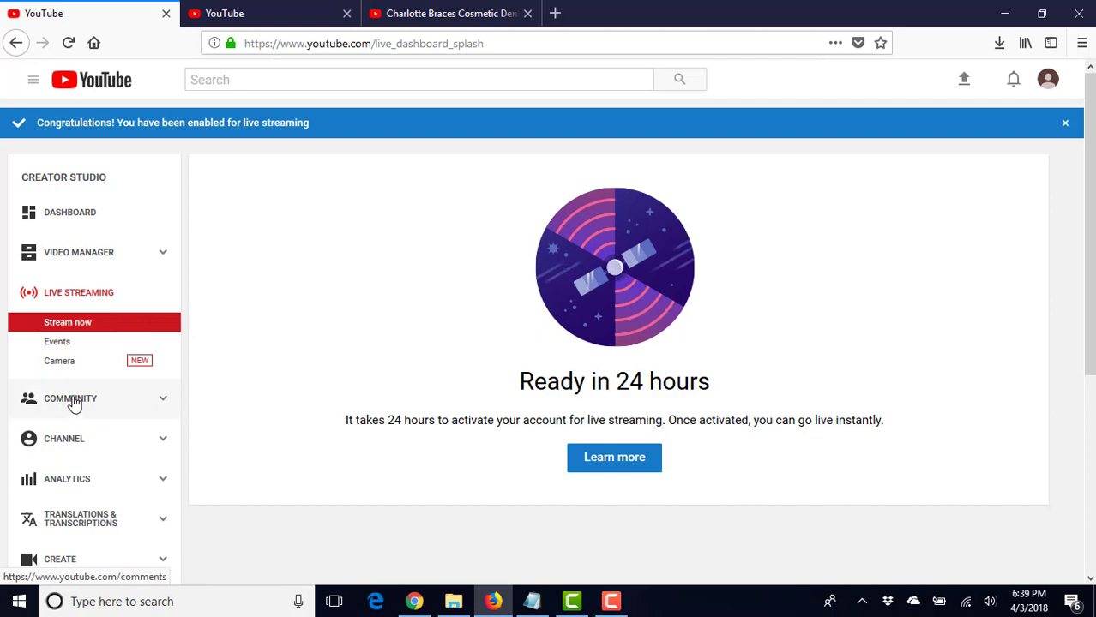
Step: Return to Status and features to see live streaming listed as On Hold
{"action": "scroll", "scroll_direction": "down", "scroll_amount": 3}
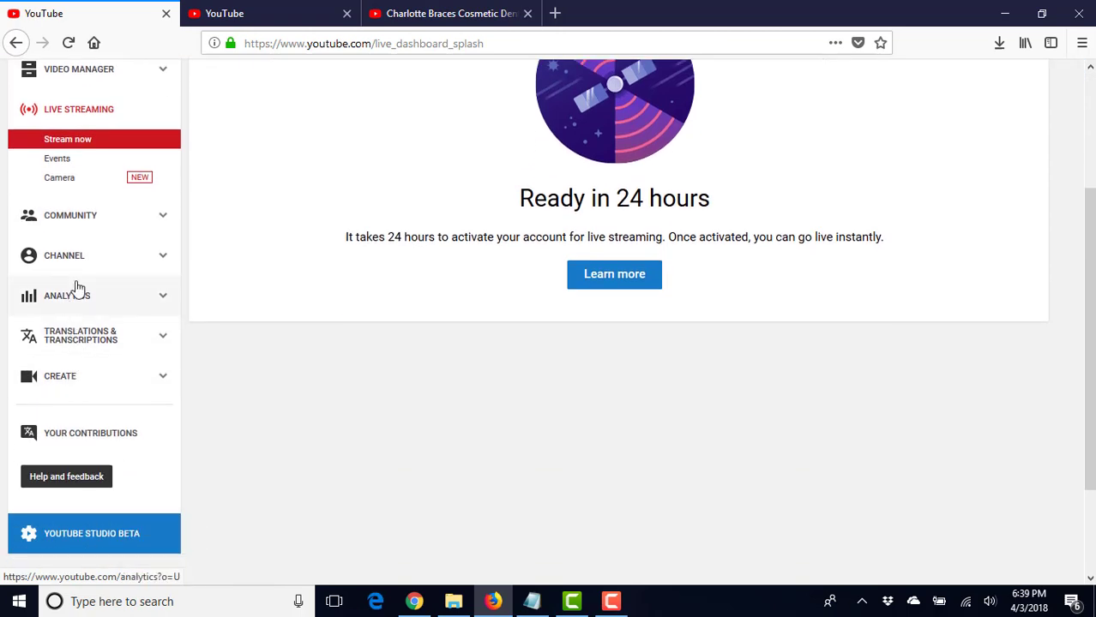
{"action": "left_click", "coordinate": [63, 254]}
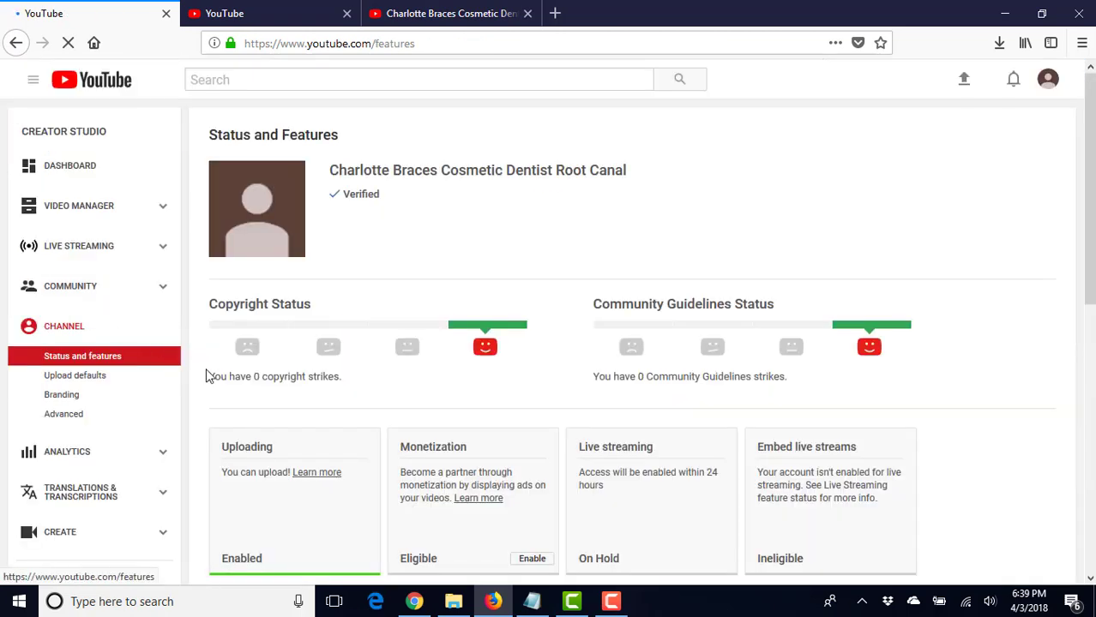
{"action": "scroll", "scroll_direction": "down", "scroll_amount": 3}
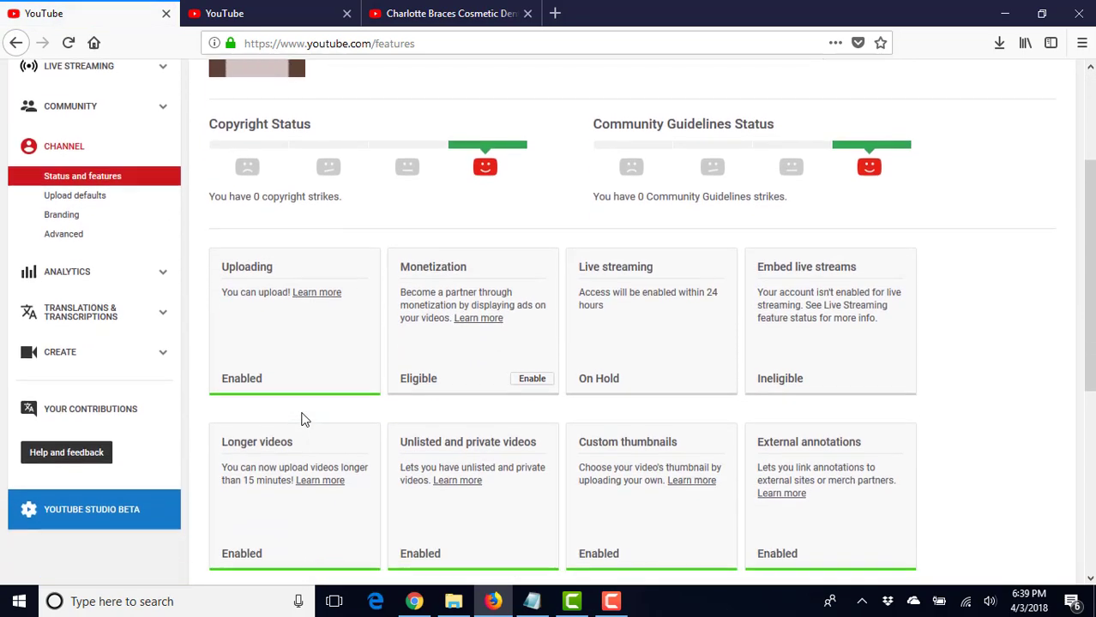
Step: Default new uploads to Private privacy and the People & Blogs category
{"action": "left_click", "coordinate": [76, 196]}
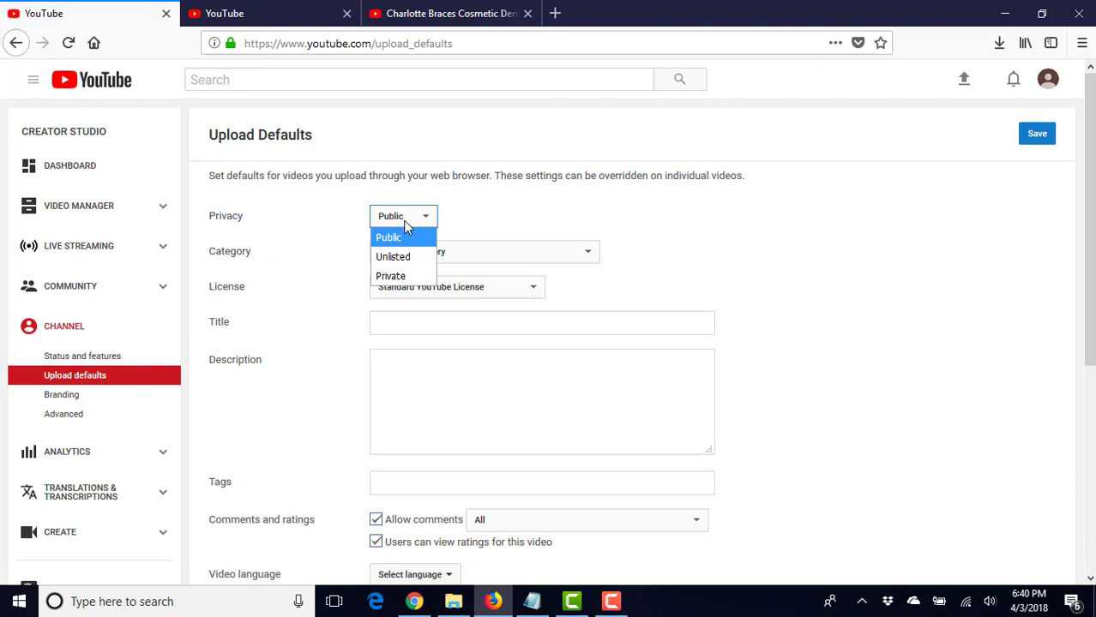
{"action": "left_click", "coordinate": [391, 275]}
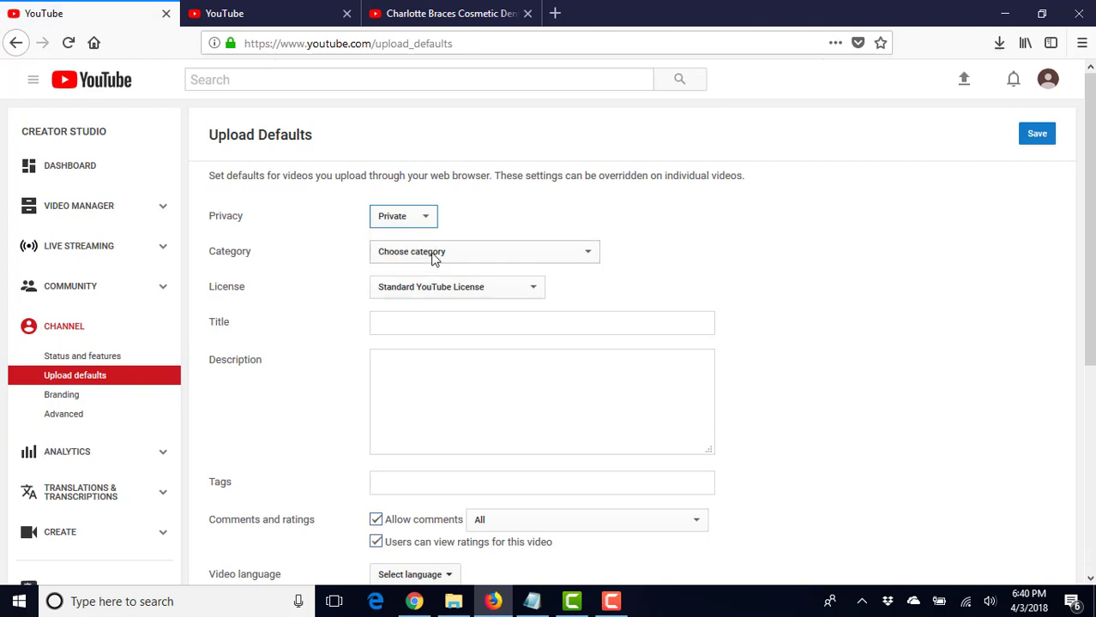
{"action": "left_click", "coordinate": [484, 250]}
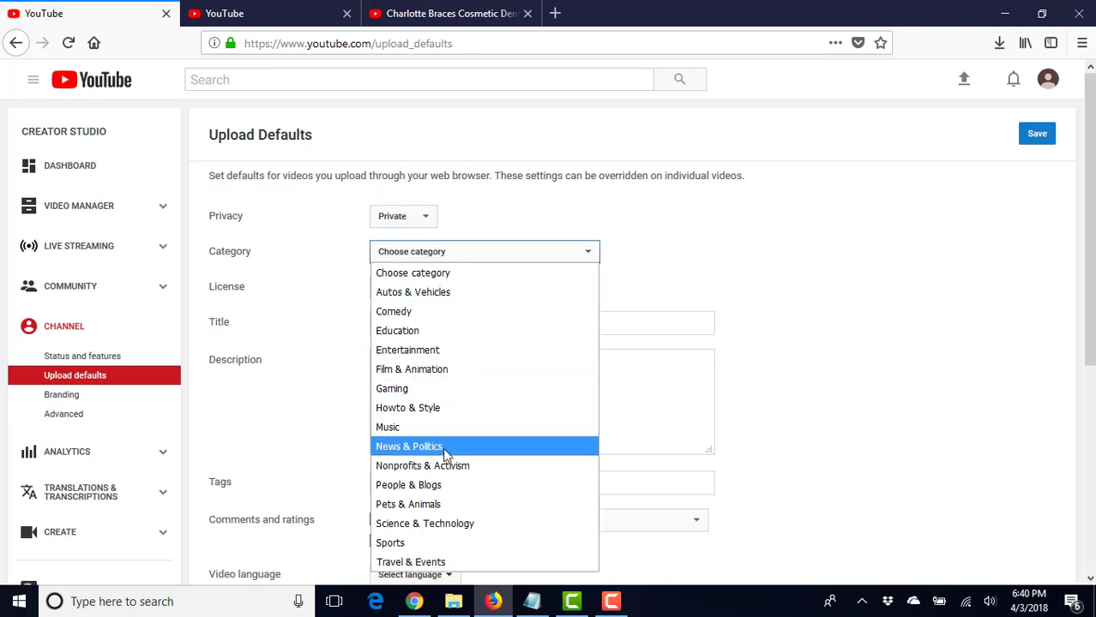
{"action": "mouse_move", "coordinate": [438, 446]}
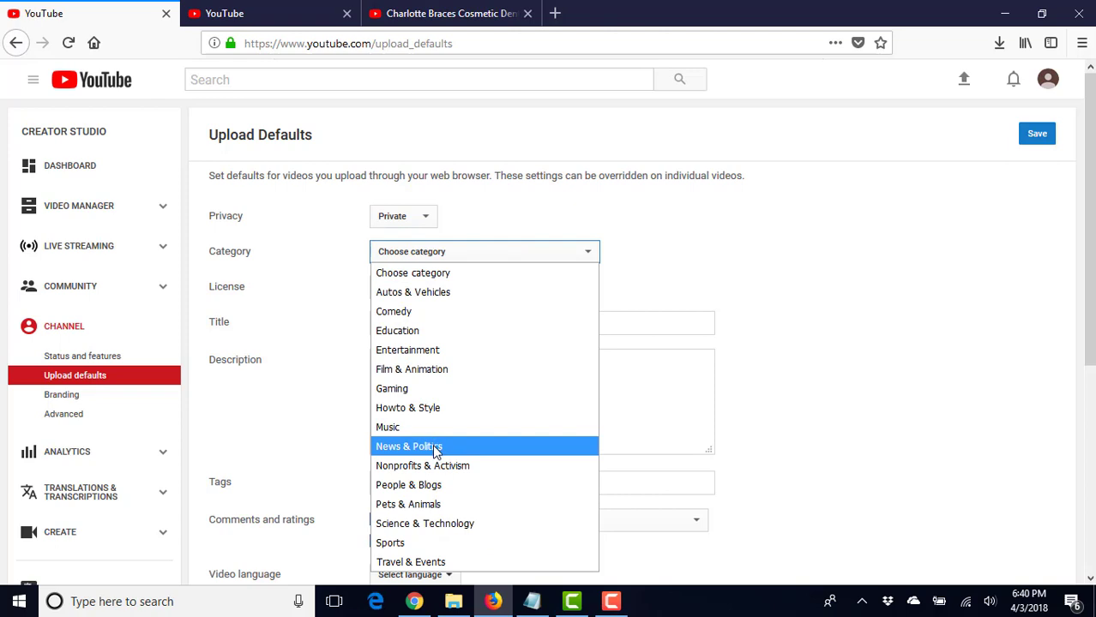
{"action": "mouse_move", "coordinate": [429, 484]}
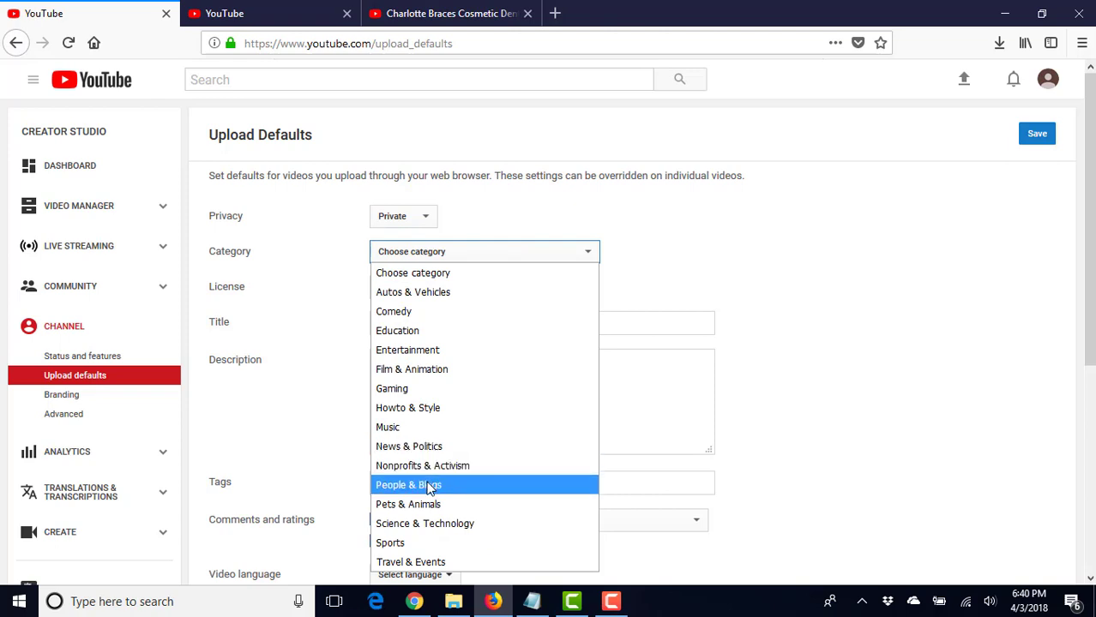
{"action": "left_click", "coordinate": [408, 483]}
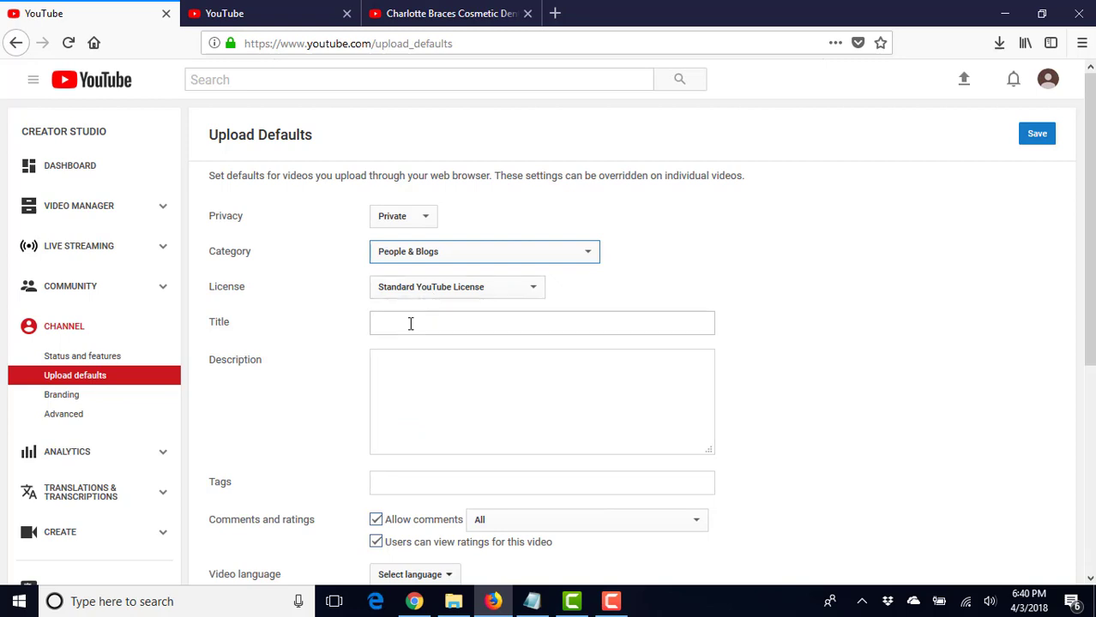
{"action": "left_click", "coordinate": [542, 322]}
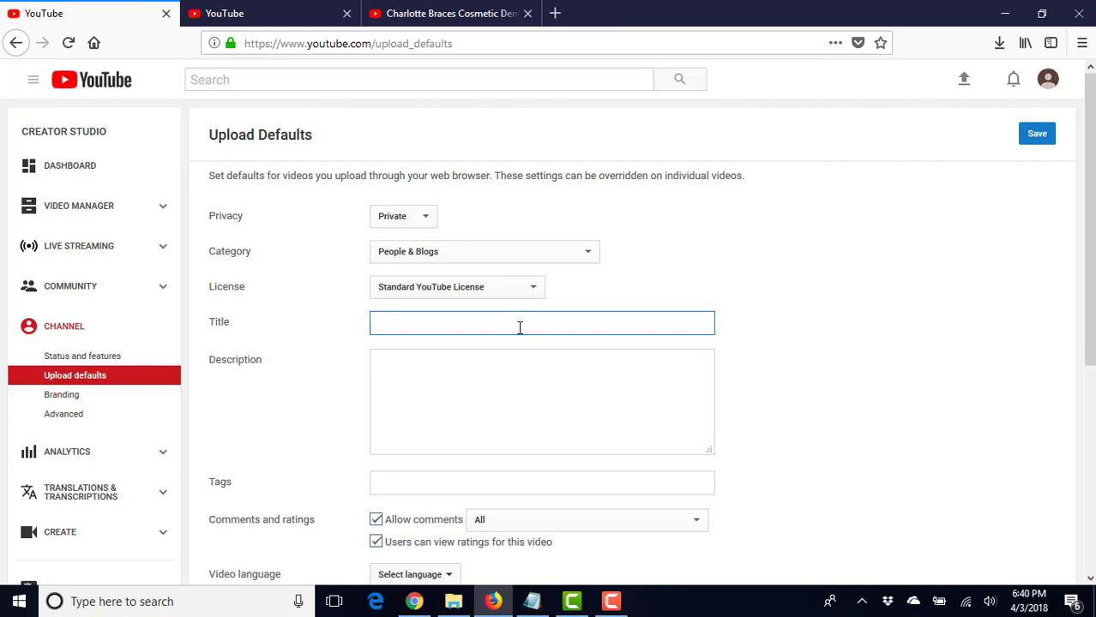
{"action": "mouse_move", "coordinate": [522, 330]}
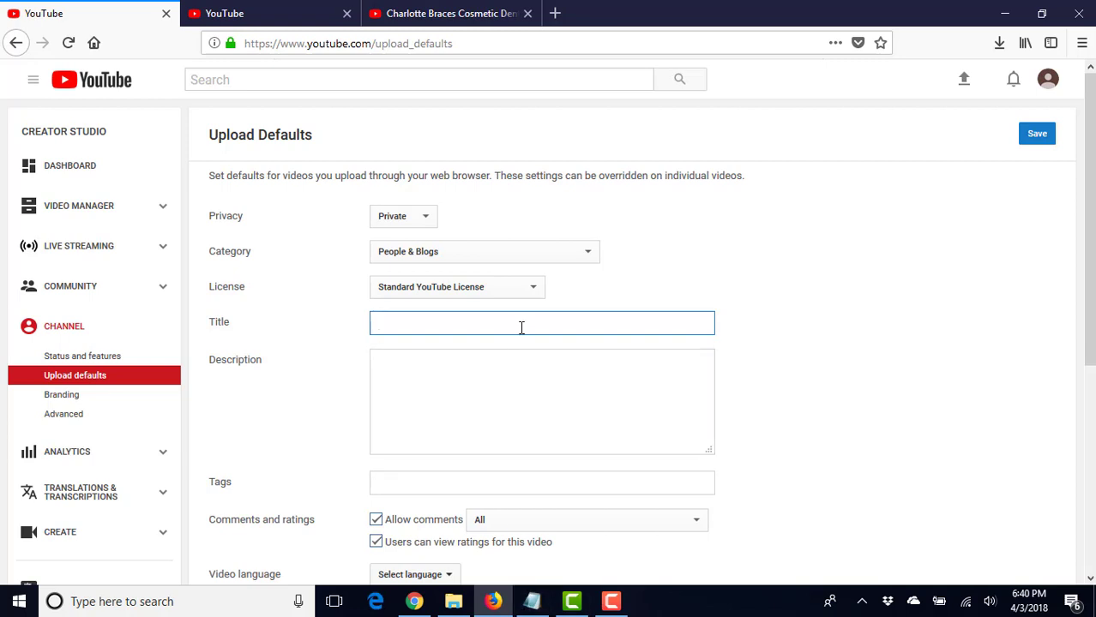
{"action": "type", "text": "704-981-"}
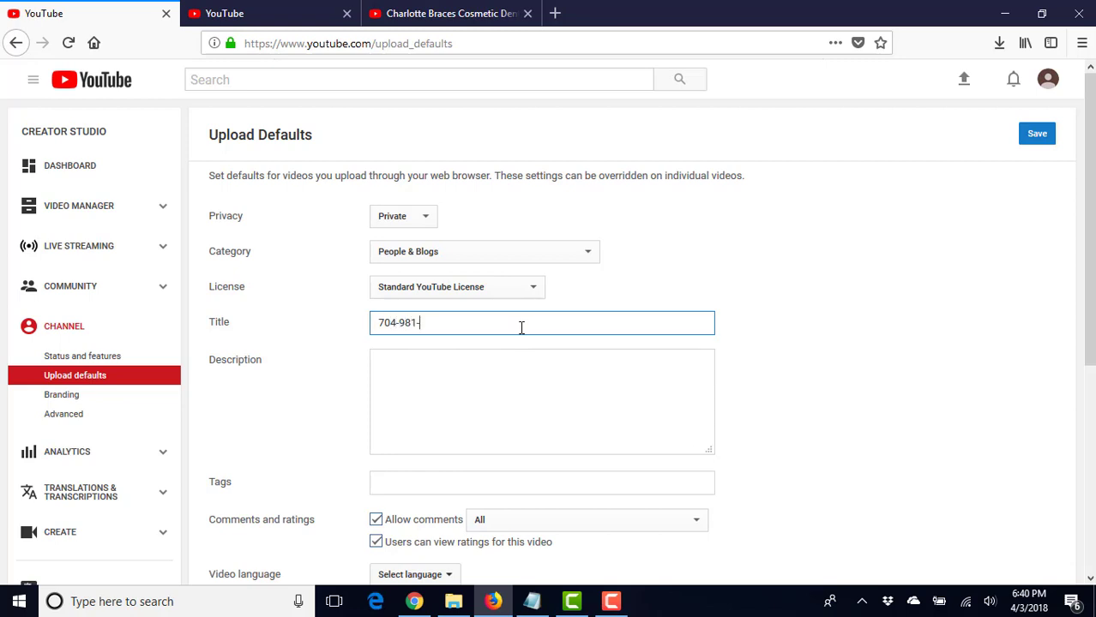
{"action": "type", "text": "0166"}
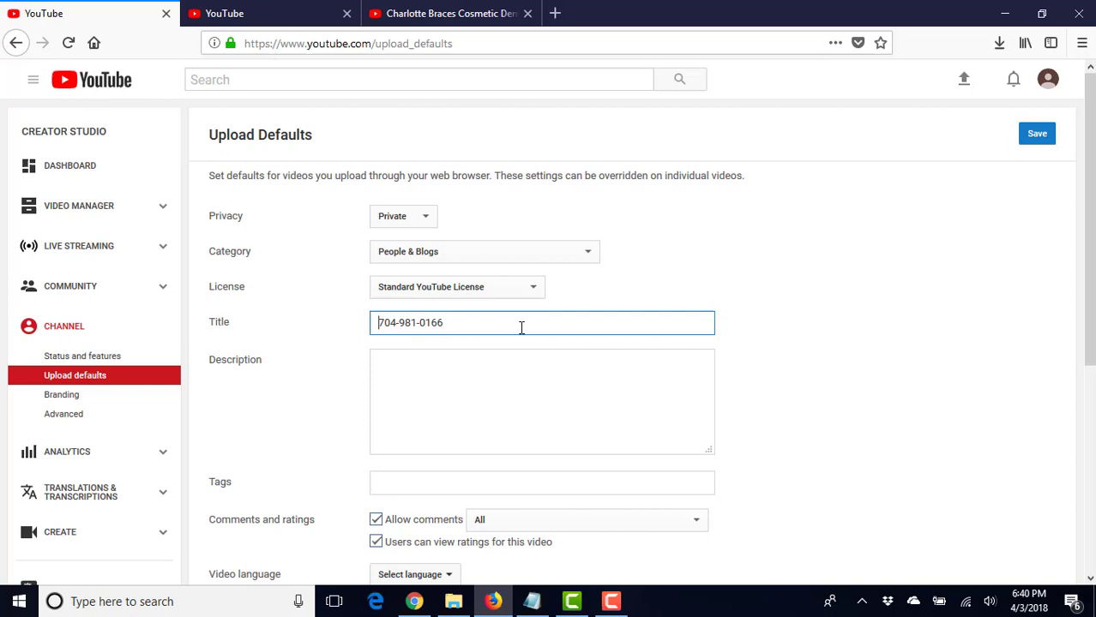
{"action": "type", "text": "Charlotte"}
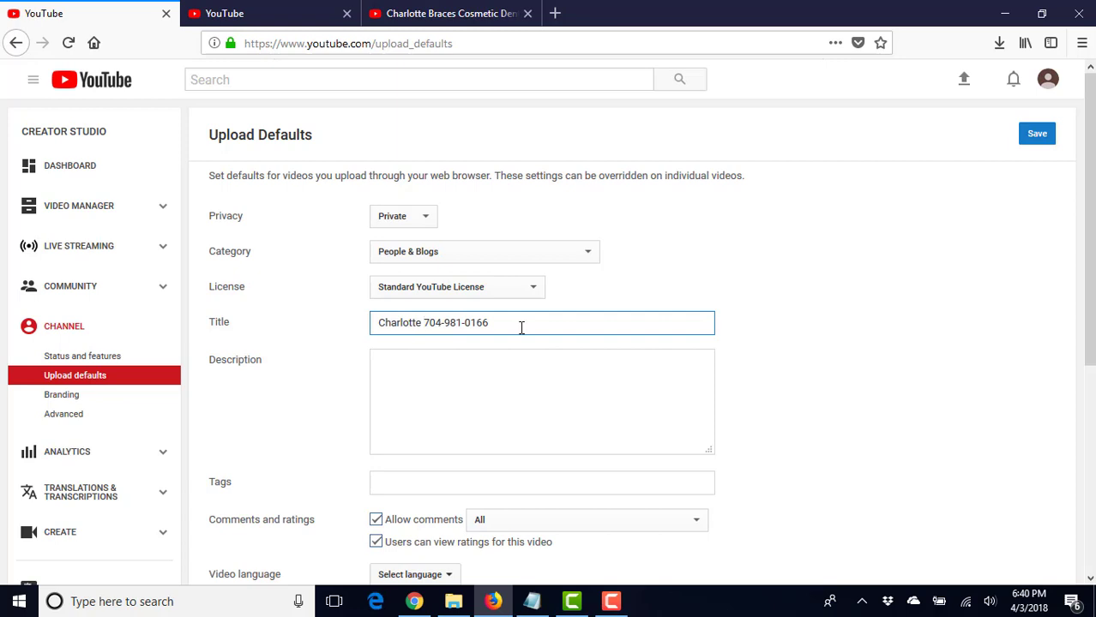
{"action": "type", "text": "Cost"}
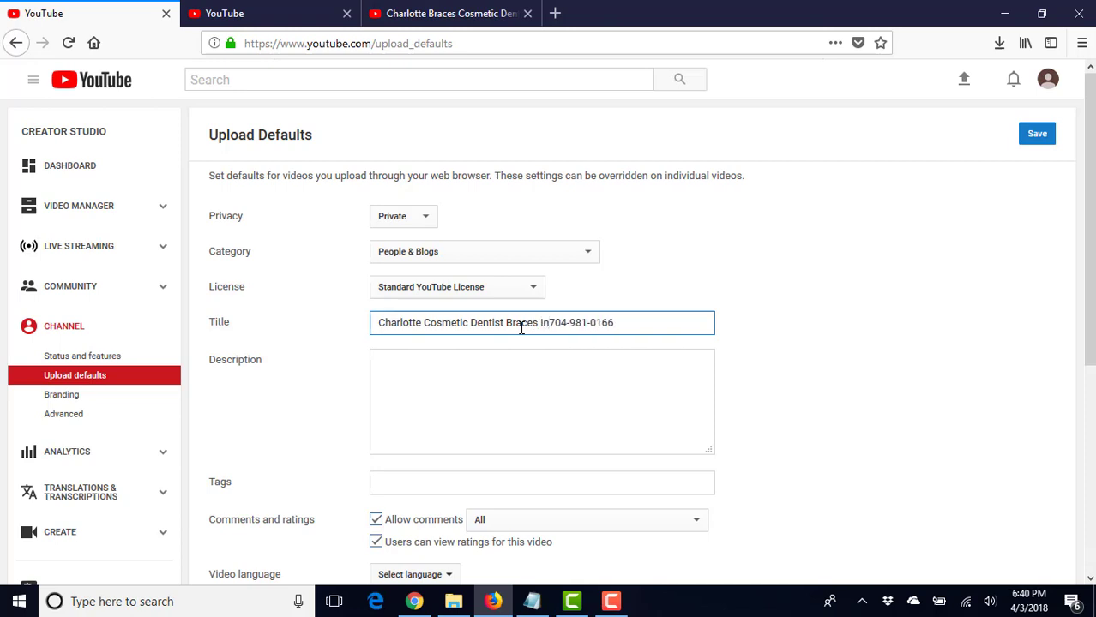
{"action": "type", "text": "Invisalign"}
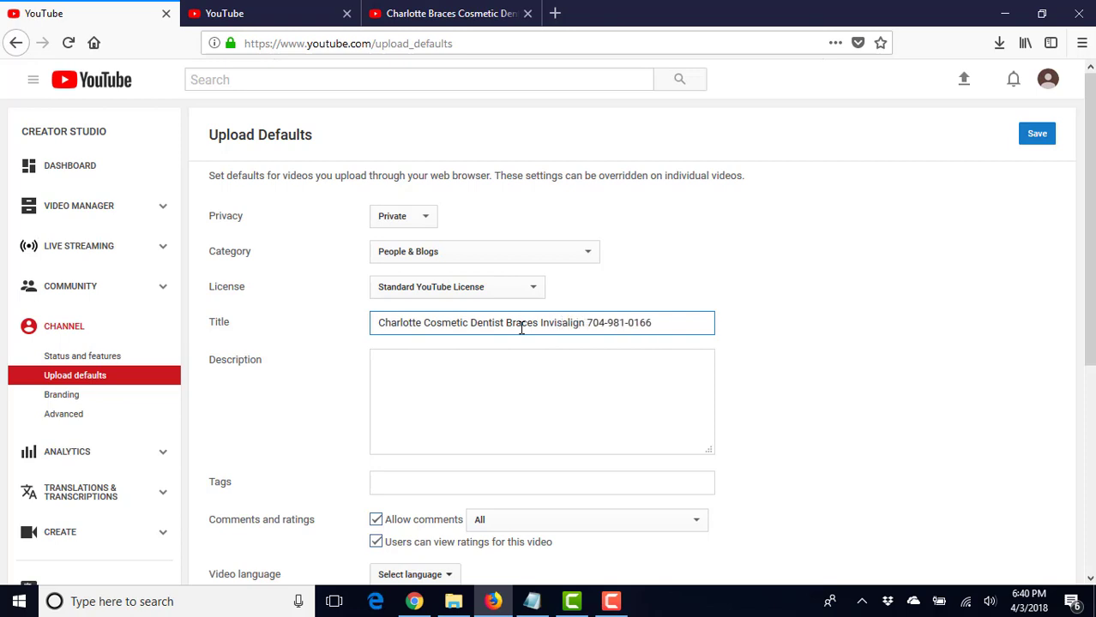
{"action": "type", "text": "Root Canal"}
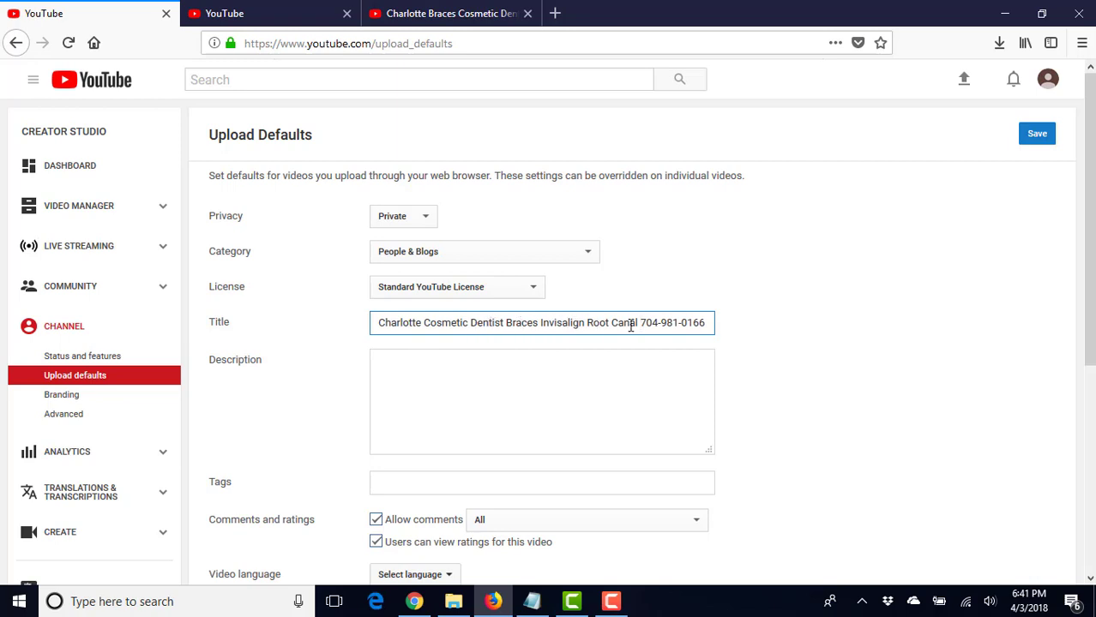
{"action": "type", "text": "For"}
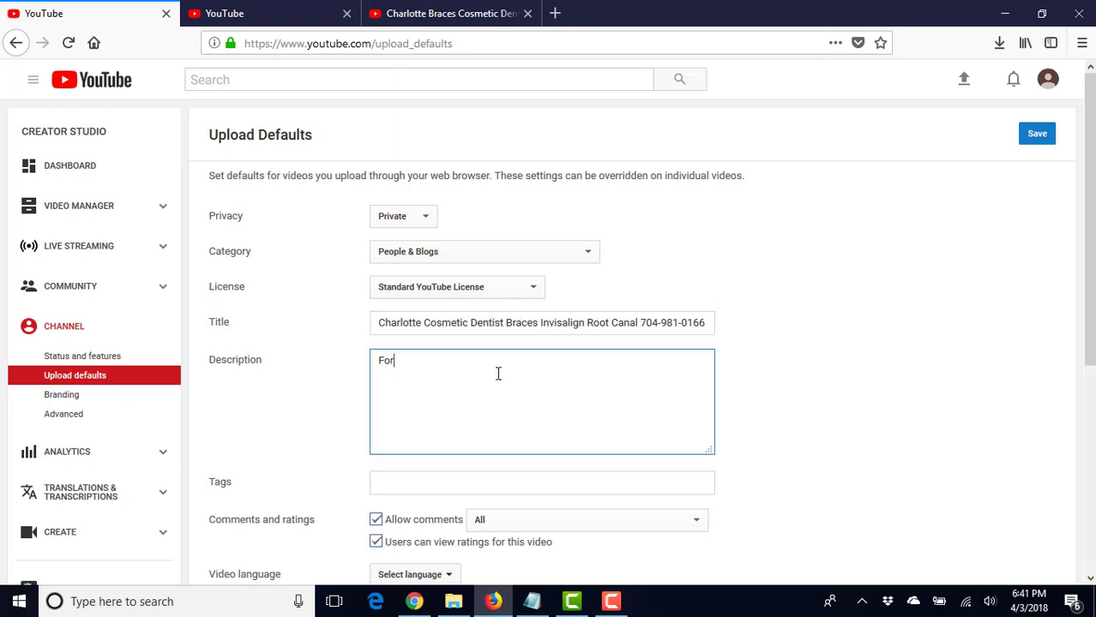
Step: Write the default description inviting Charlotte viewers to call about cosmetic dentistry and braces
{"action": "type", "text": "the best"}
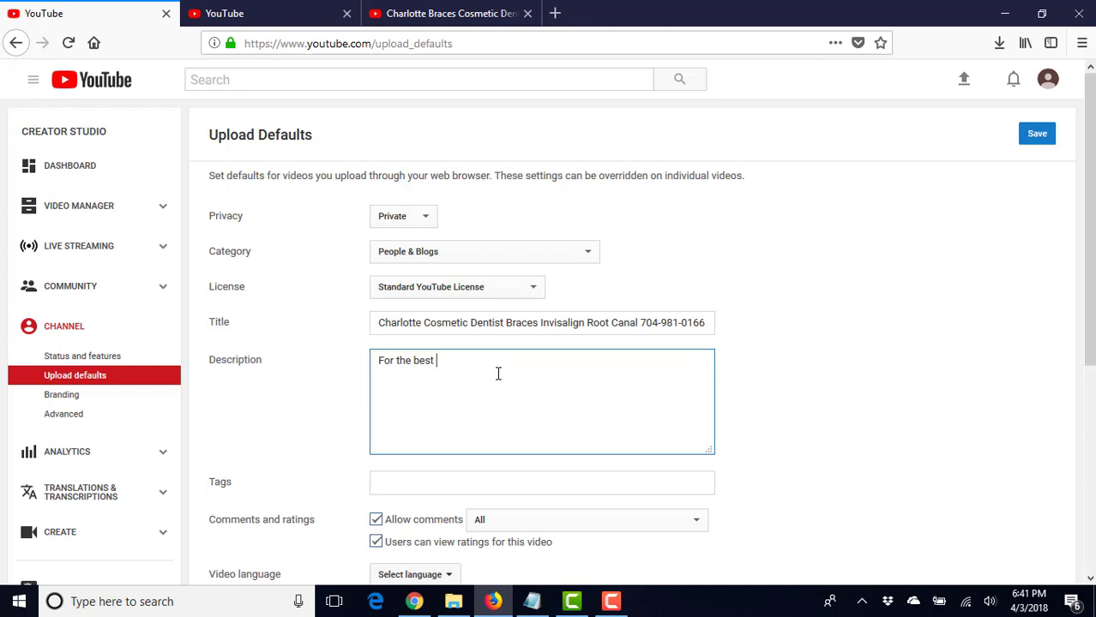
{"action": "mouse_move", "coordinate": [583, 559]}
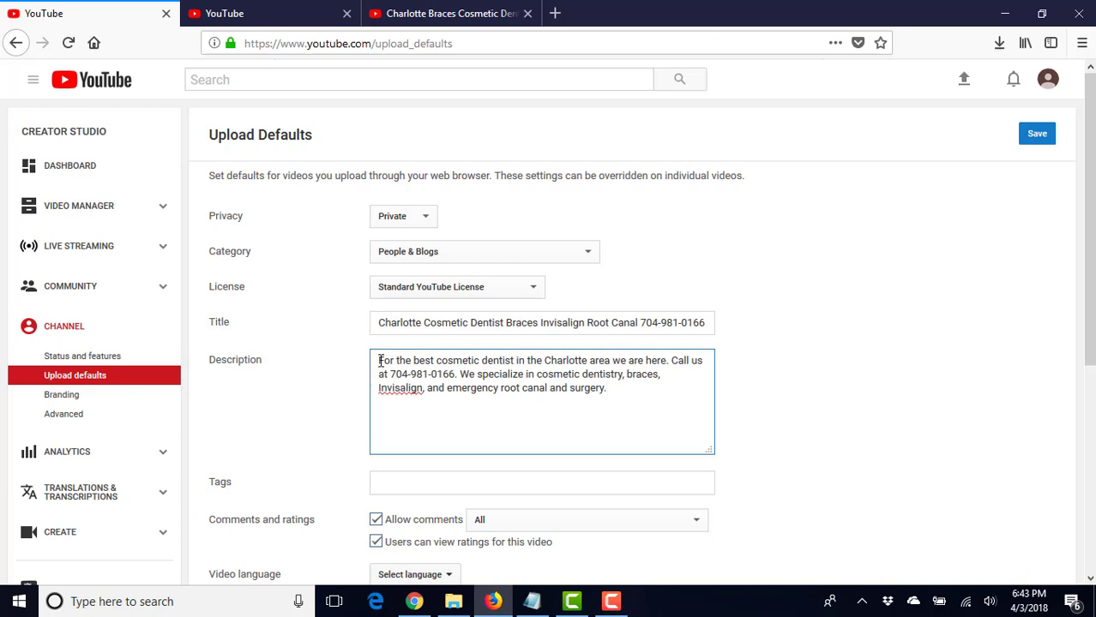
{"action": "mouse_move", "coordinate": [677, 399]}
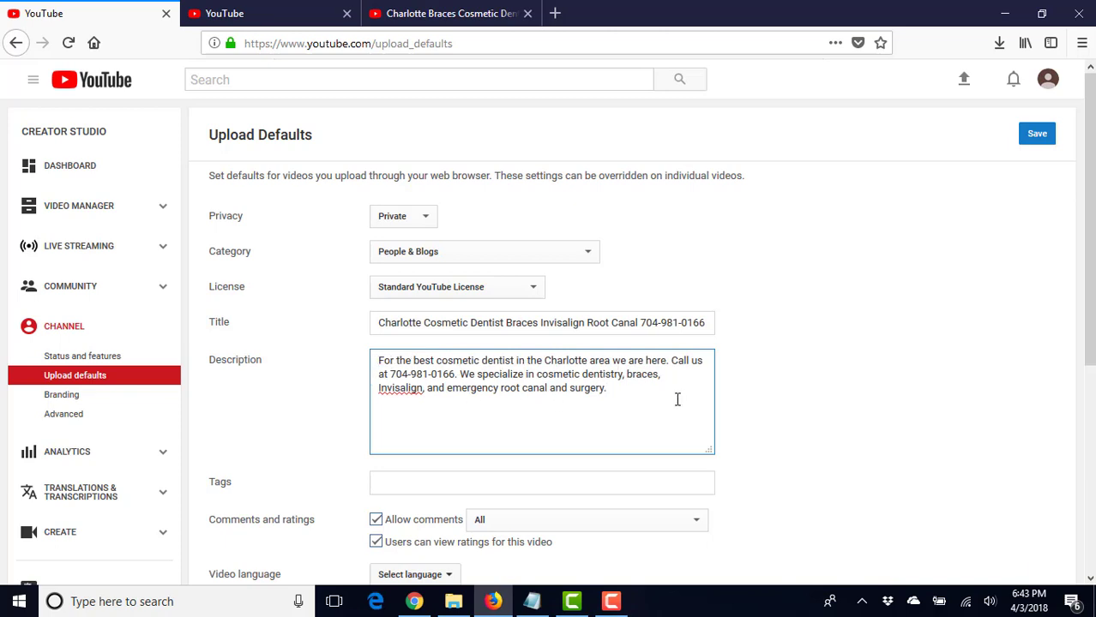
{"action": "left_click", "coordinate": [607, 388]}
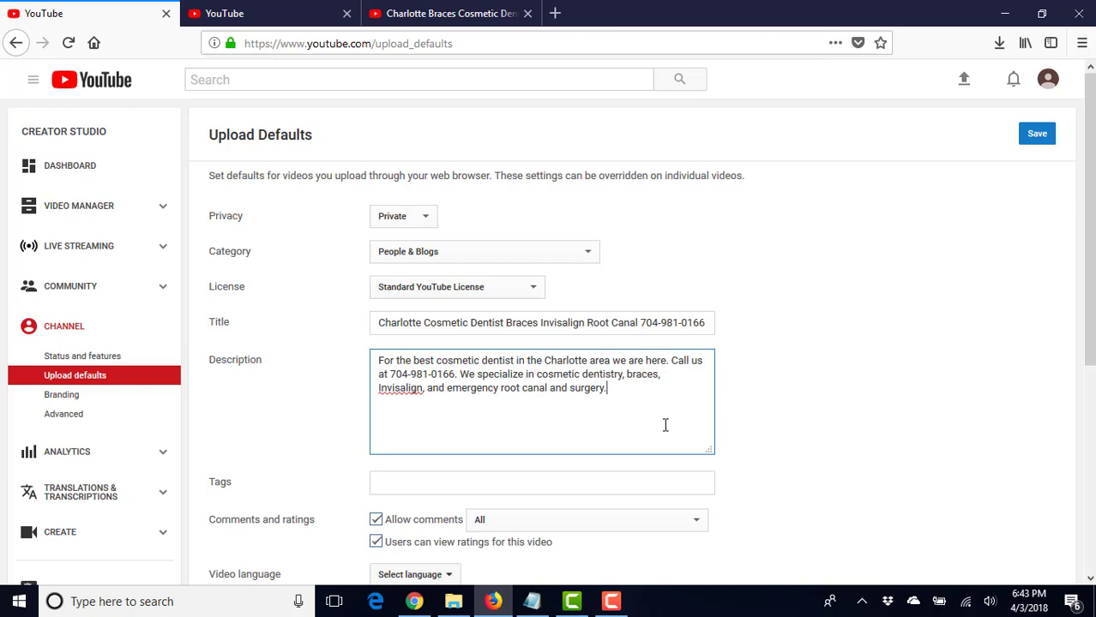
{"action": "mouse_move", "coordinate": [590, 409]}
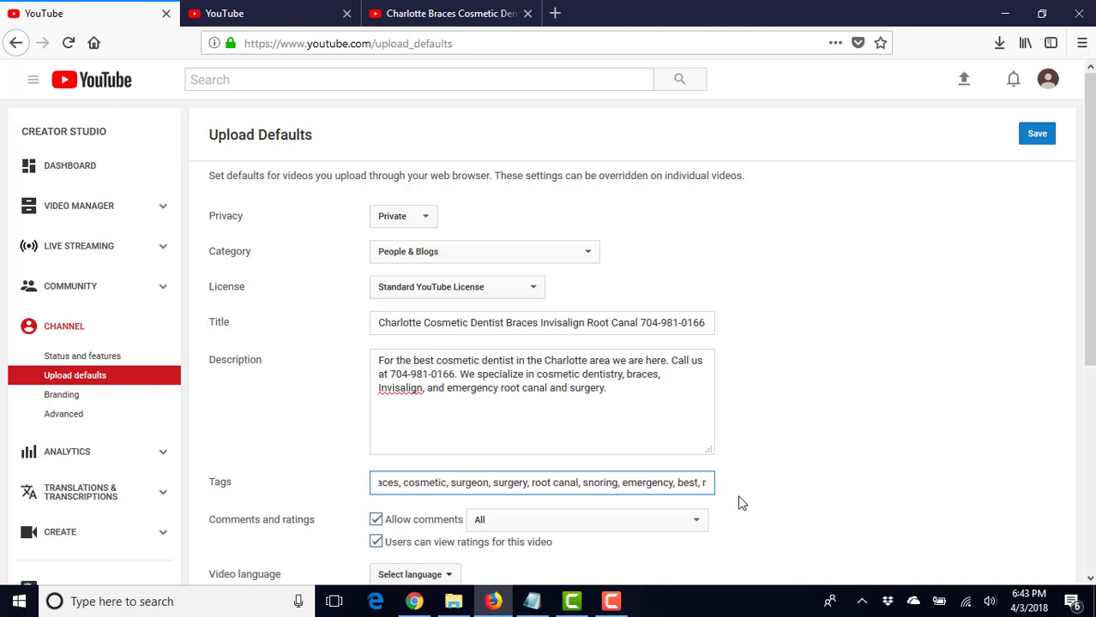
Step: Enter default tags of dentistry keywords such as cosmetic, root canal, emergency, review
{"action": "type", "text": "review"}
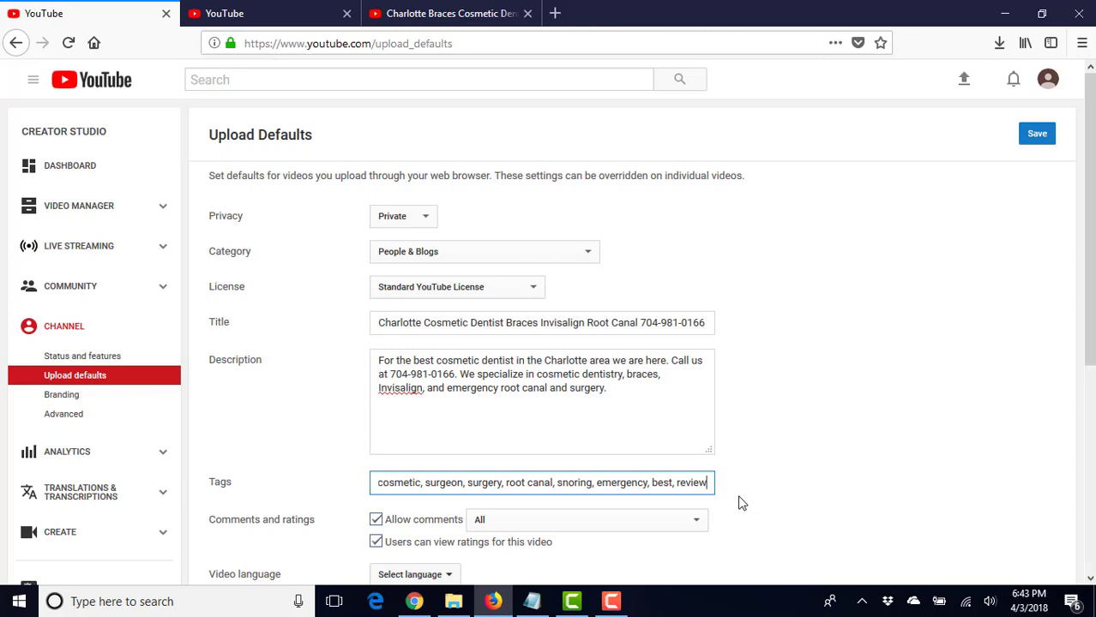
Step: Set the default video language to English and pick a caption certification statement
{"action": "scroll", "scroll_direction": "down", "scroll_amount": 3}
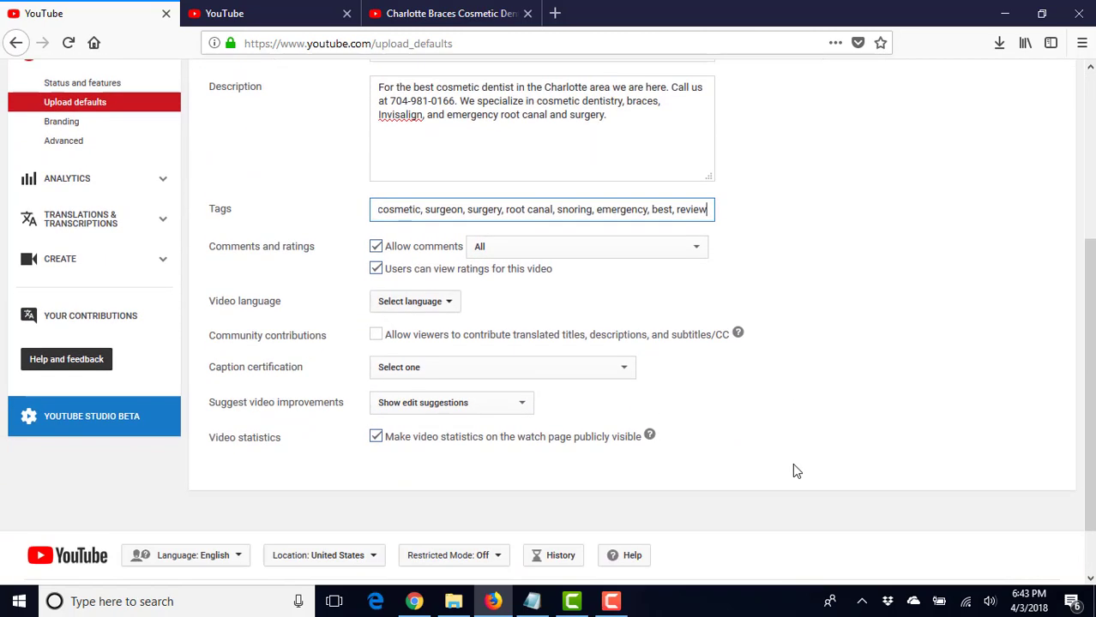
{"action": "left_click", "coordinate": [415, 302]}
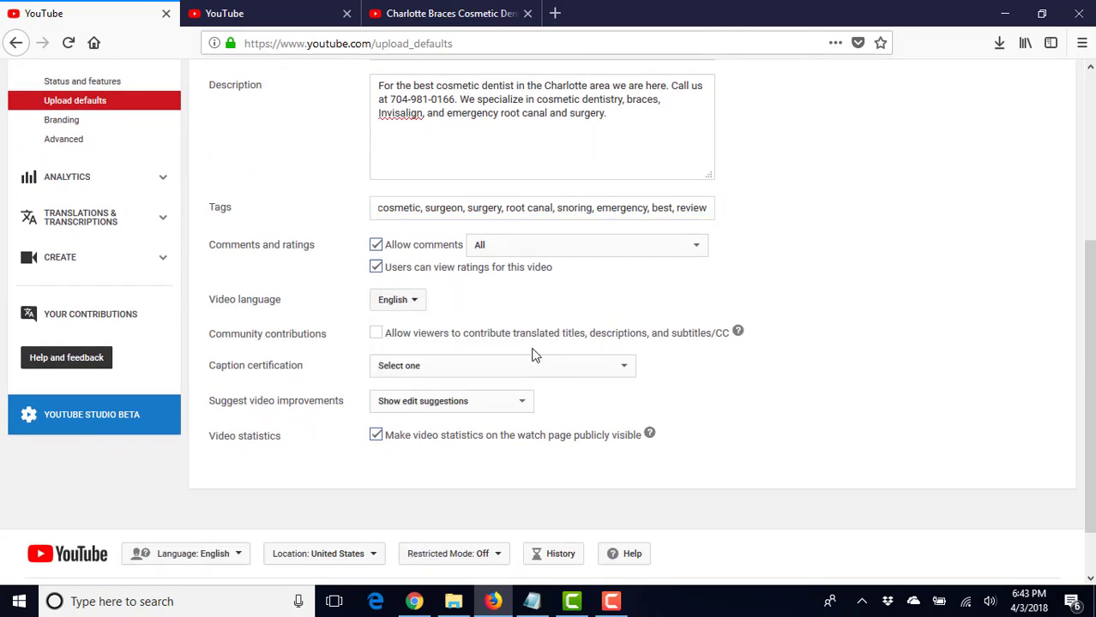
{"action": "mouse_move", "coordinate": [579, 334]}
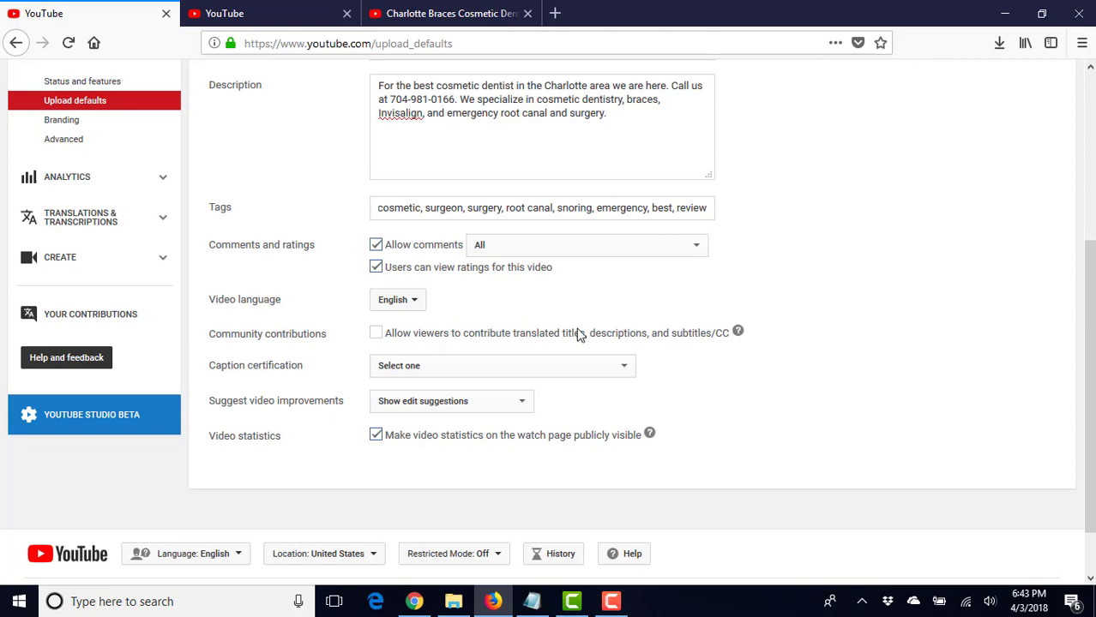
{"action": "left_click", "coordinate": [502, 365]}
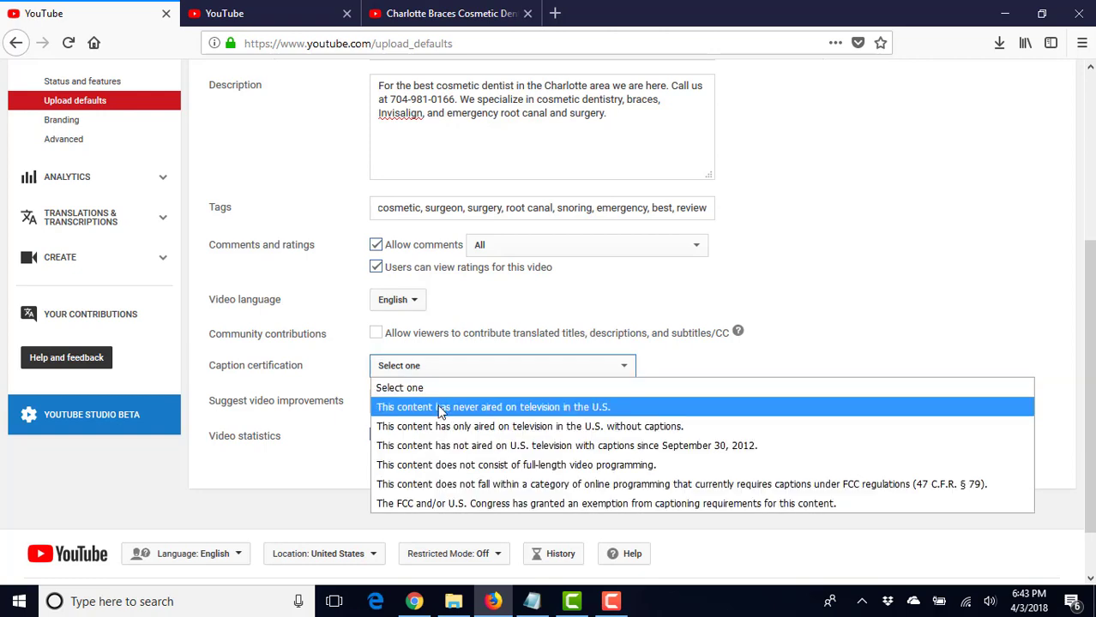
{"action": "left_click", "coordinate": [494, 406]}
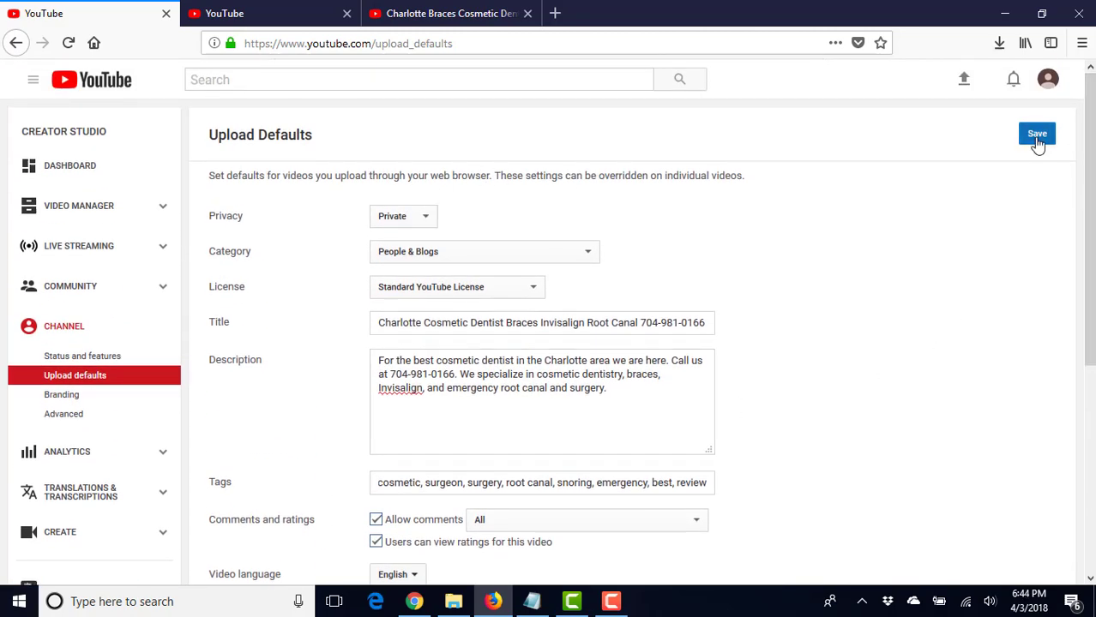
Step: Save the upload defaults so YouTube confirms the changes
{"action": "left_click", "coordinate": [1036, 134]}
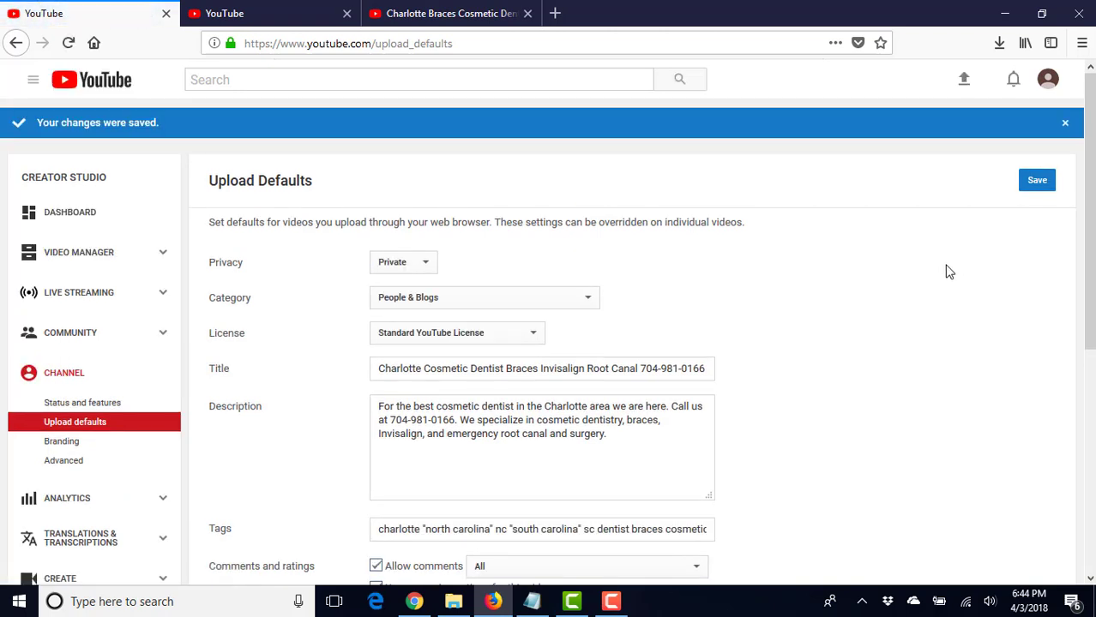
{"action": "mouse_move", "coordinate": [134, 355]}
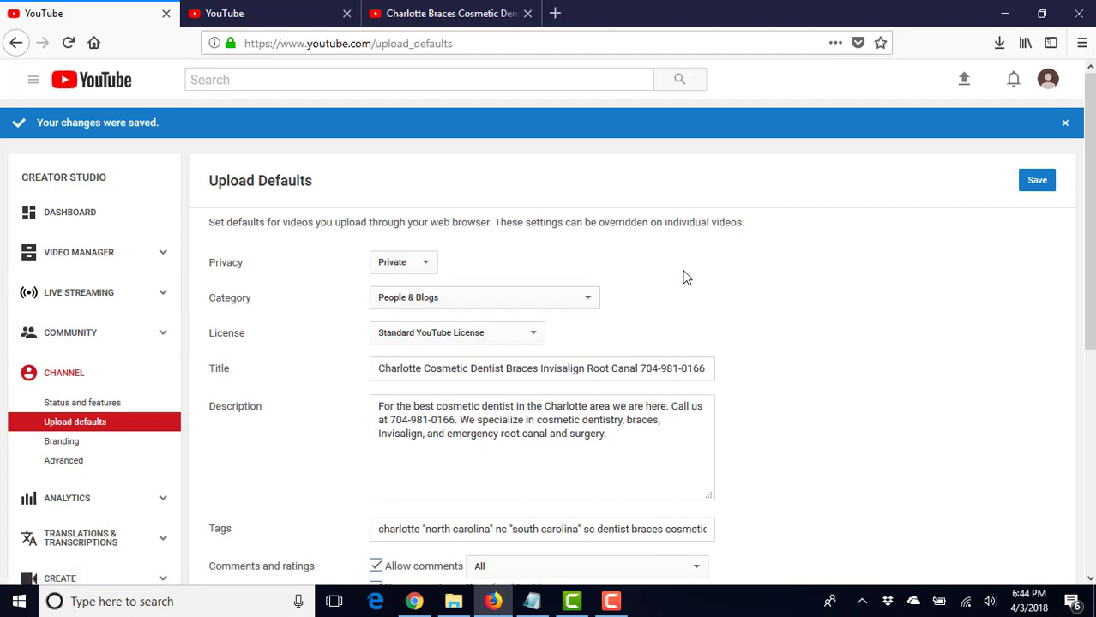
{"action": "mouse_move", "coordinate": [717, 295]}
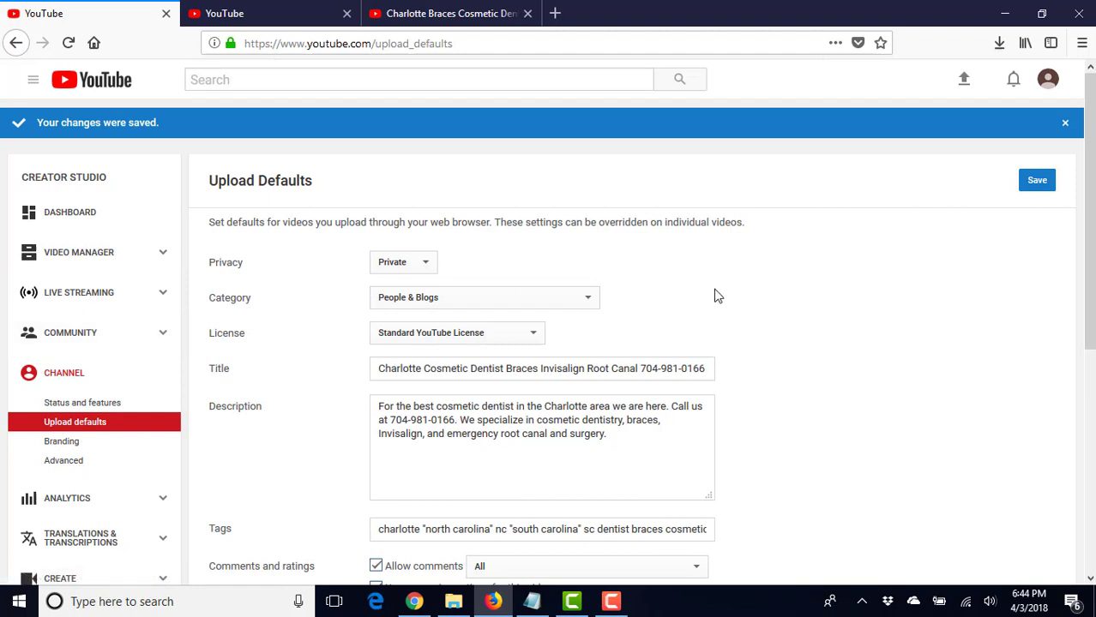